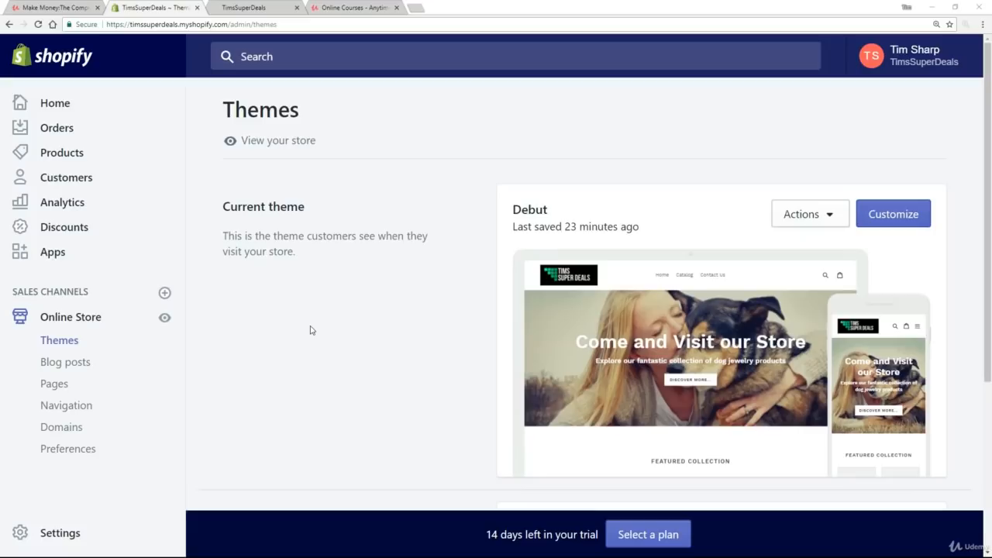
mouse_move(304, 338)
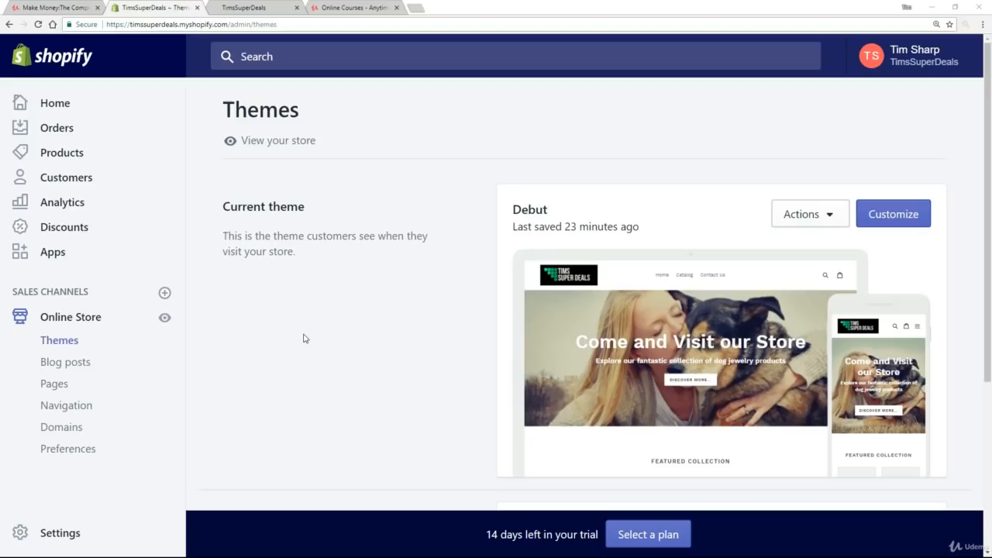
mouse_move(328, 319)
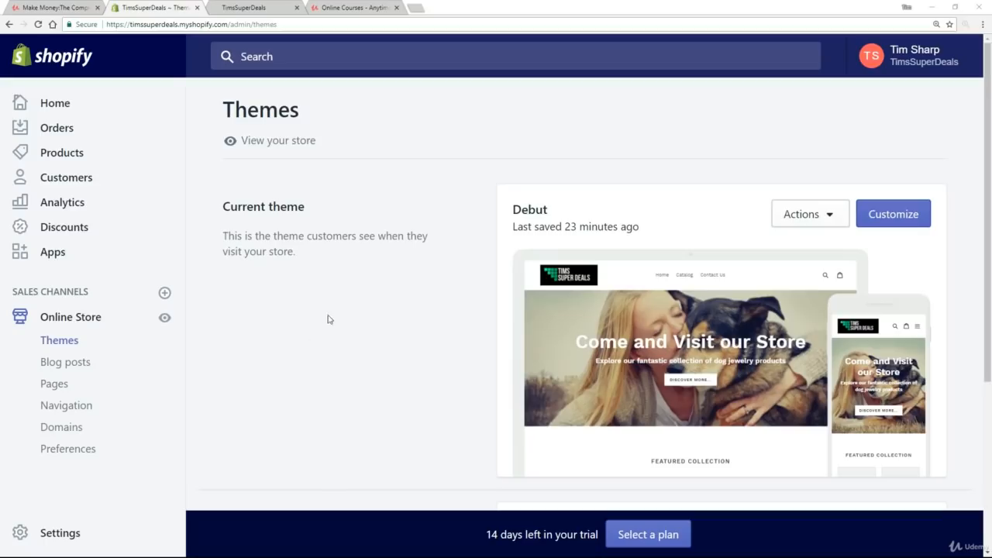
Browse the Explore free themes gallery showing Debut live among Venture, Supply, Narrative and Brooklyn
scroll(down, 3)
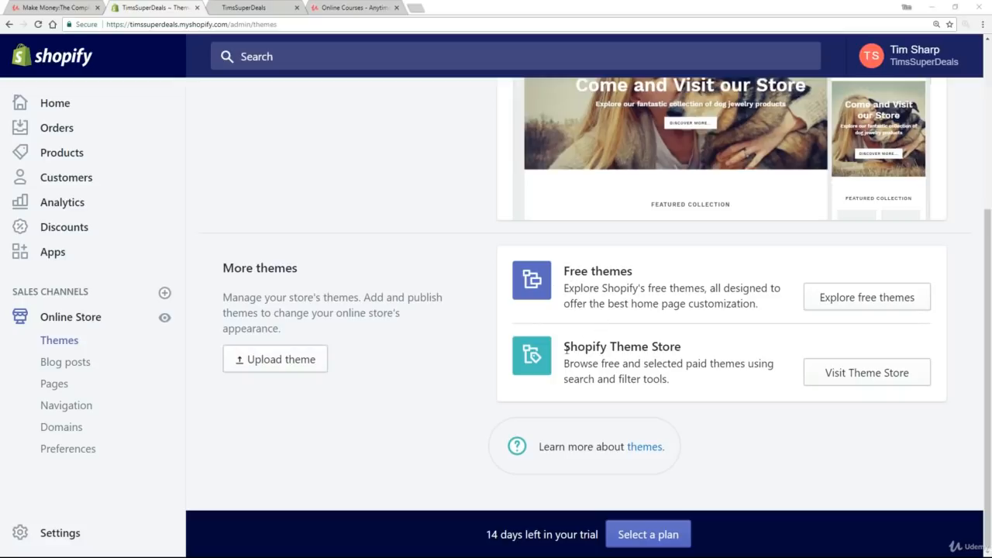
mouse_move(695, 270)
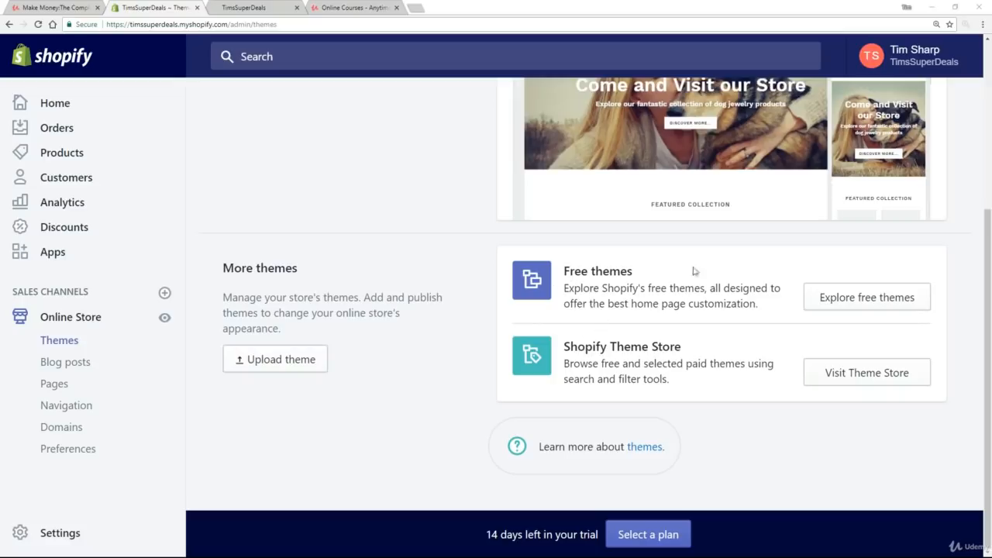
click(867, 297)
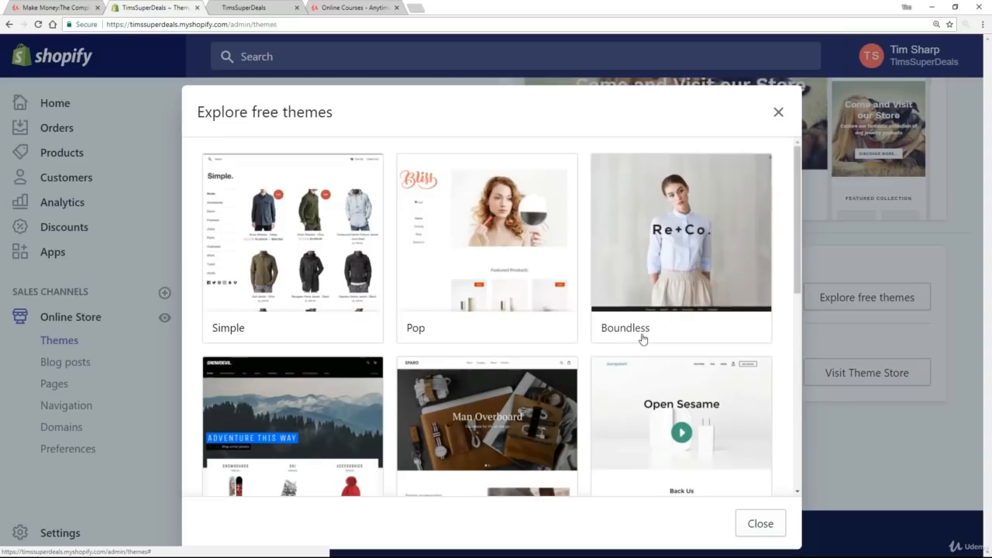
scroll(down, 3)
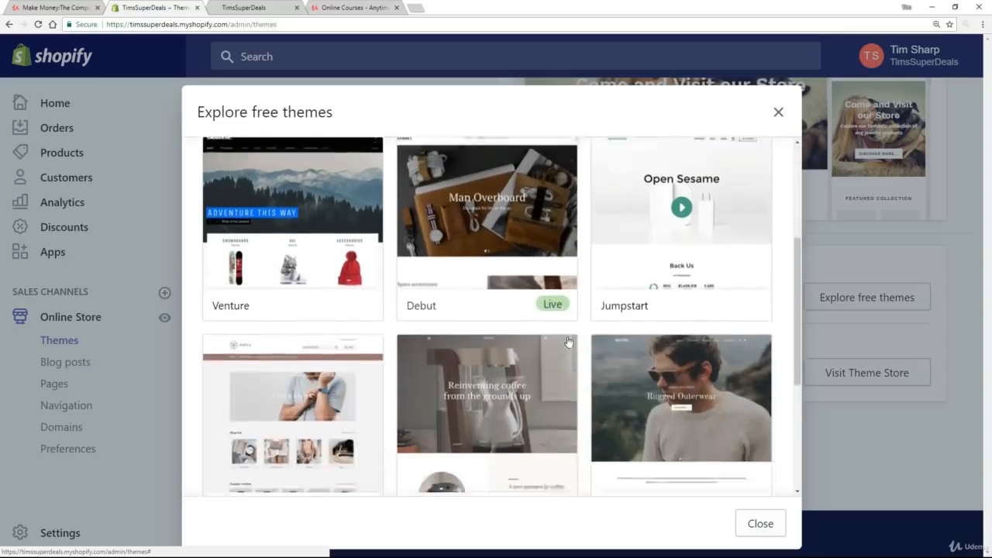
scroll(down, 3)
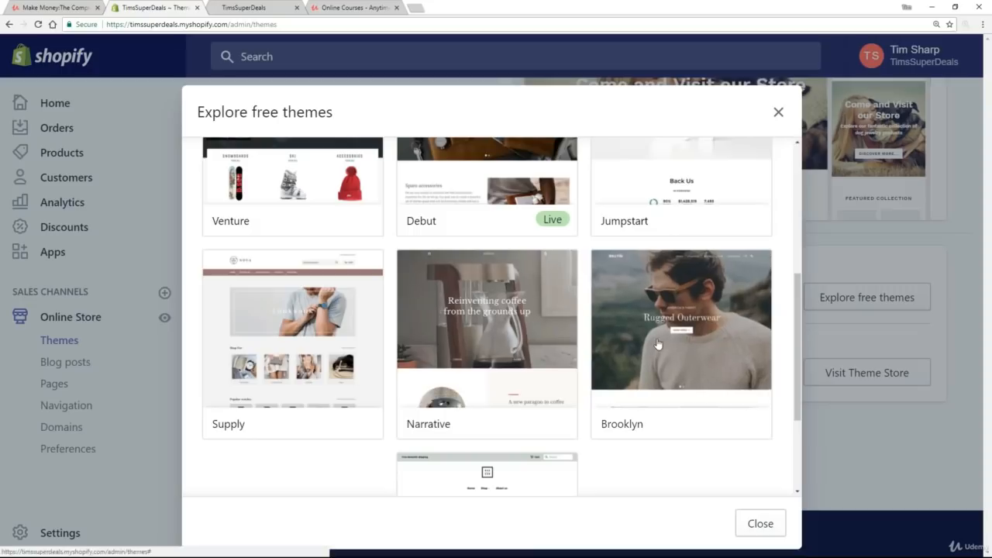
mouse_move(710, 411)
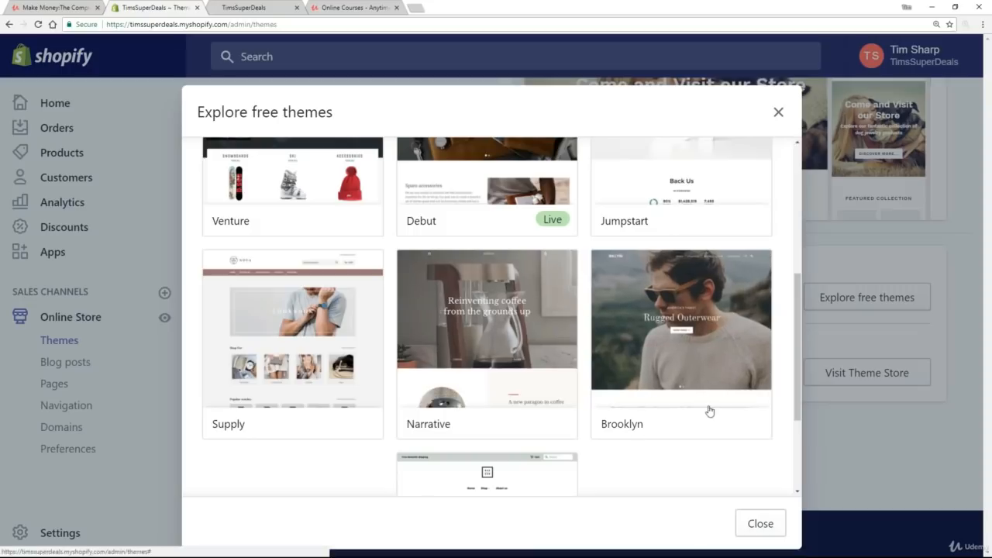
View the Brooklyn theme details, preview its Playful style, then return to Classic
click(680, 341)
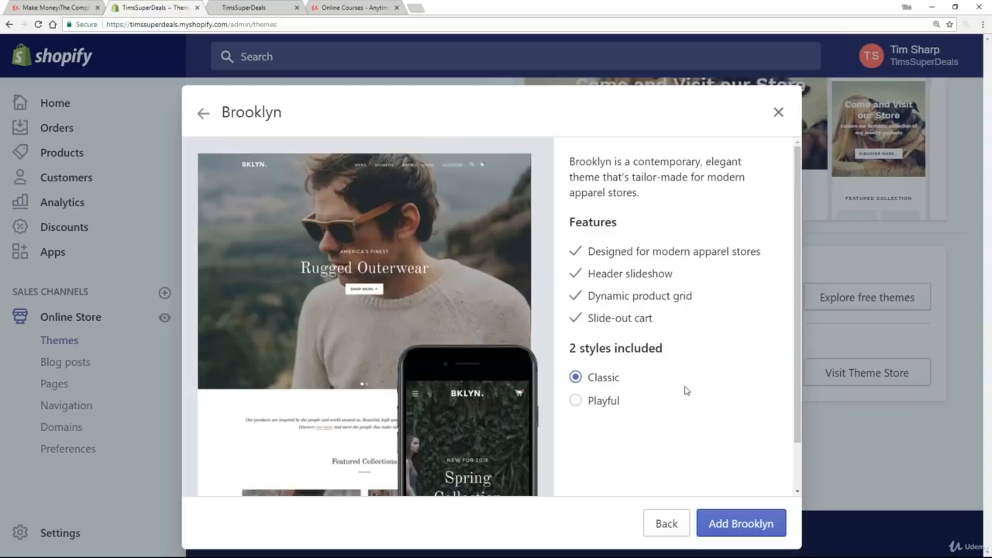
mouse_move(472, 279)
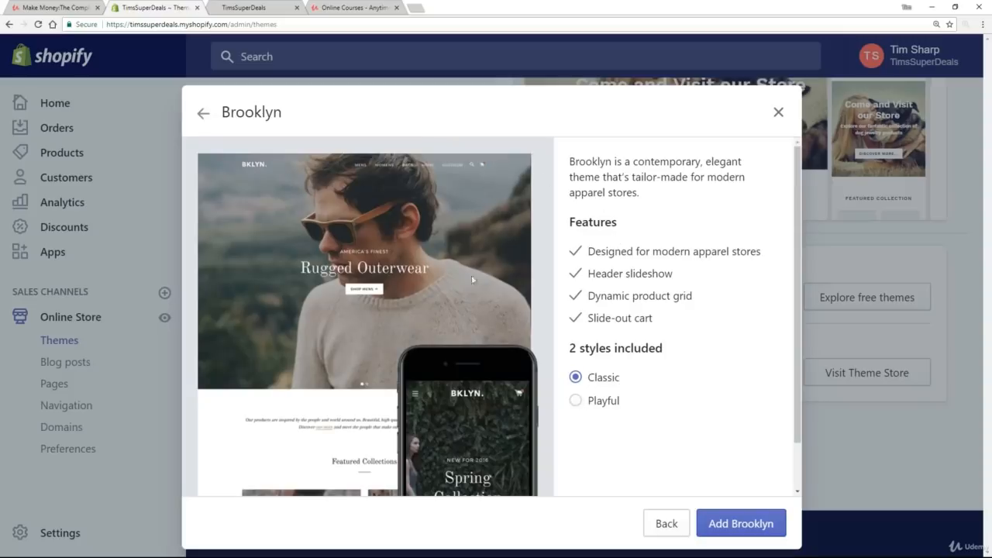
mouse_move(584, 359)
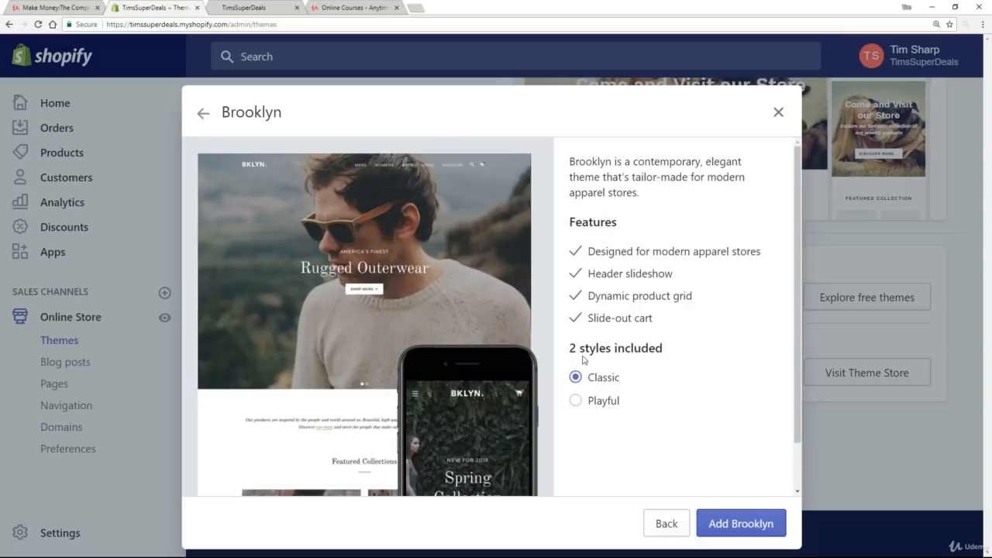
click(575, 400)
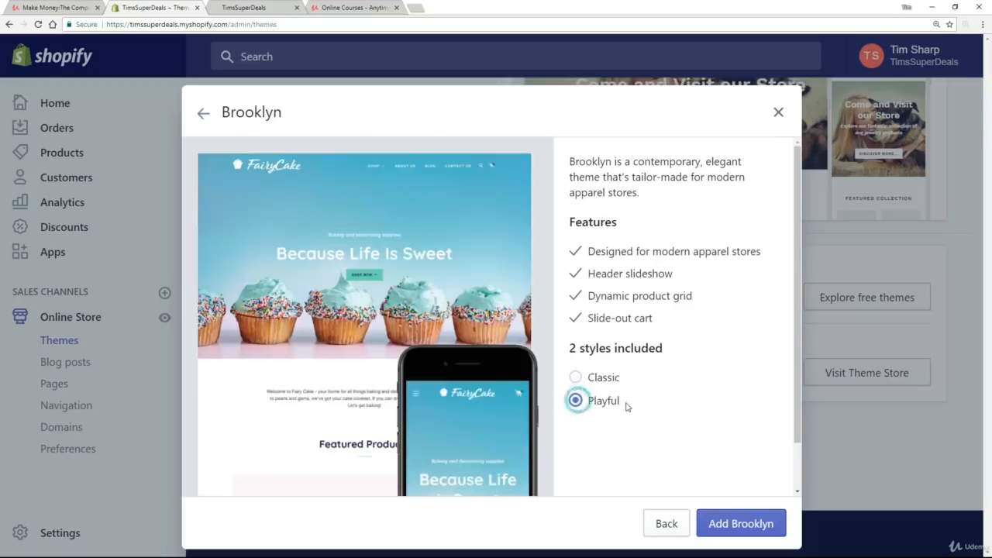
click(575, 378)
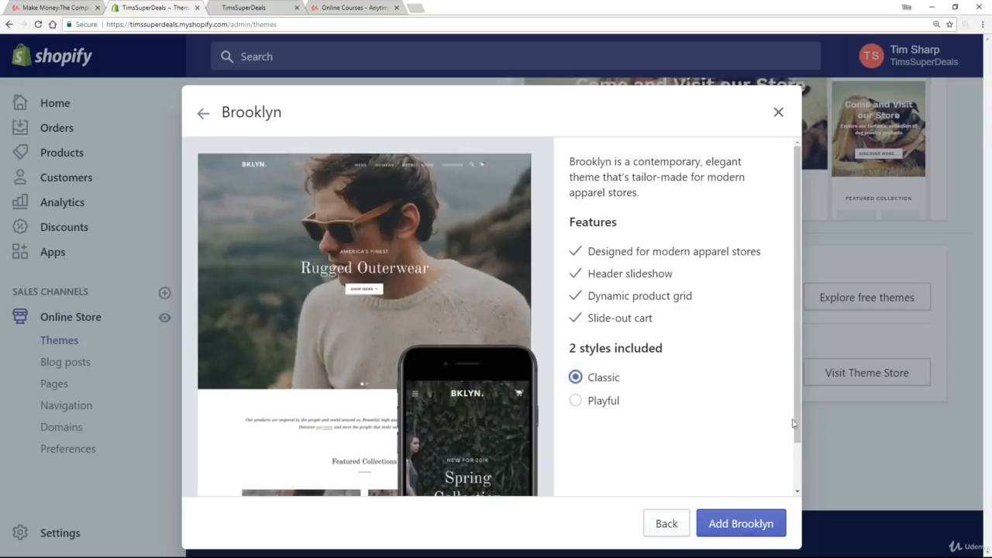
scroll(down, 3)
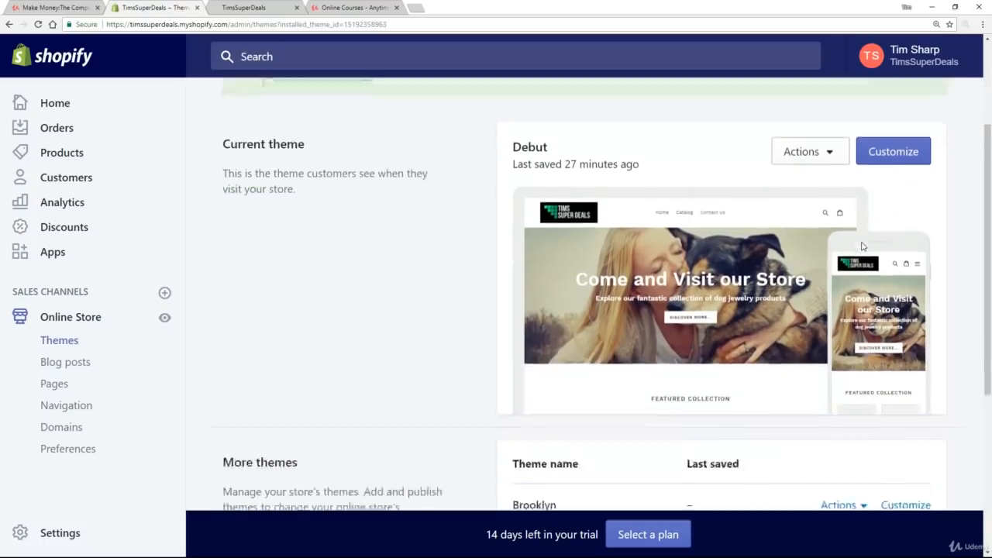
Show the Actions options for the Brooklyn theme under More themes
scroll(down, 3)
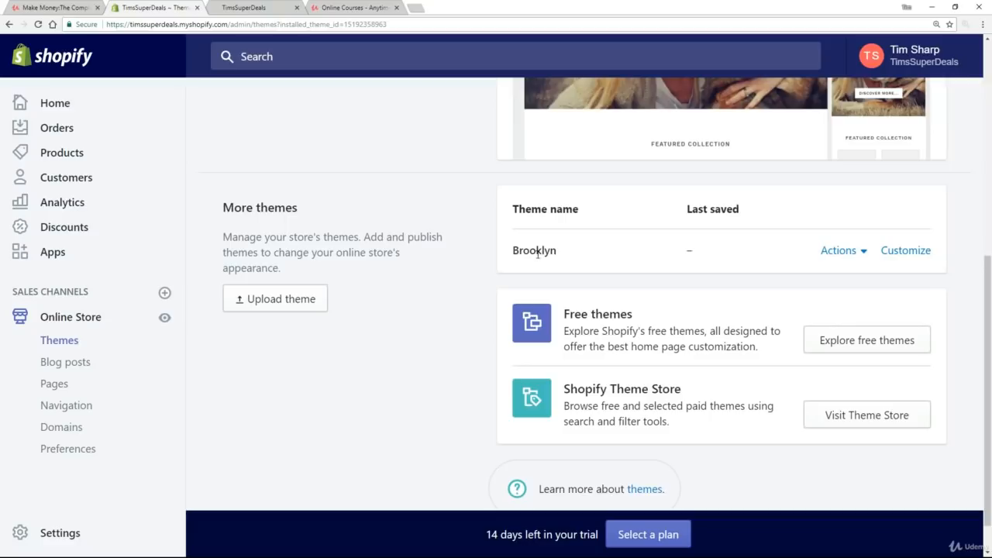
click(838, 251)
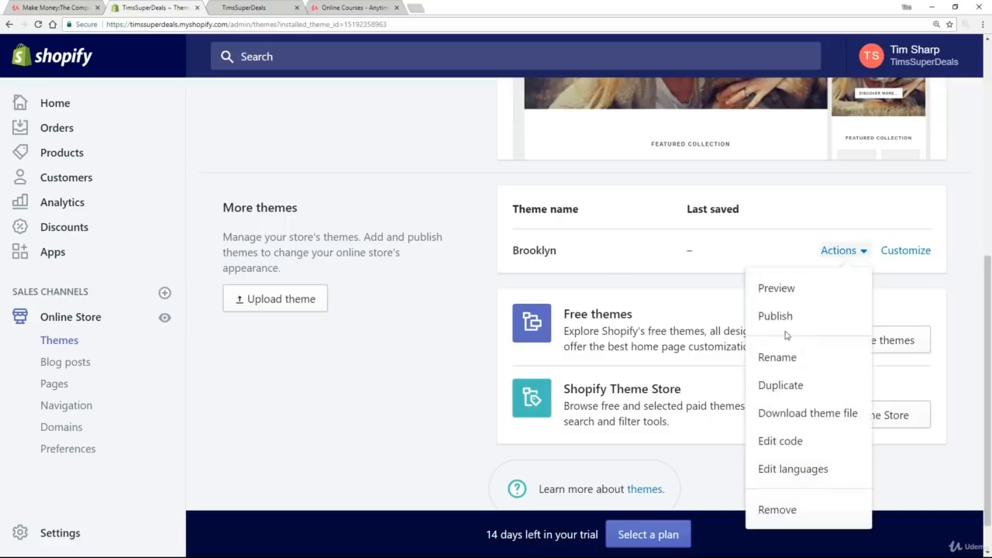
mouse_move(775, 316)
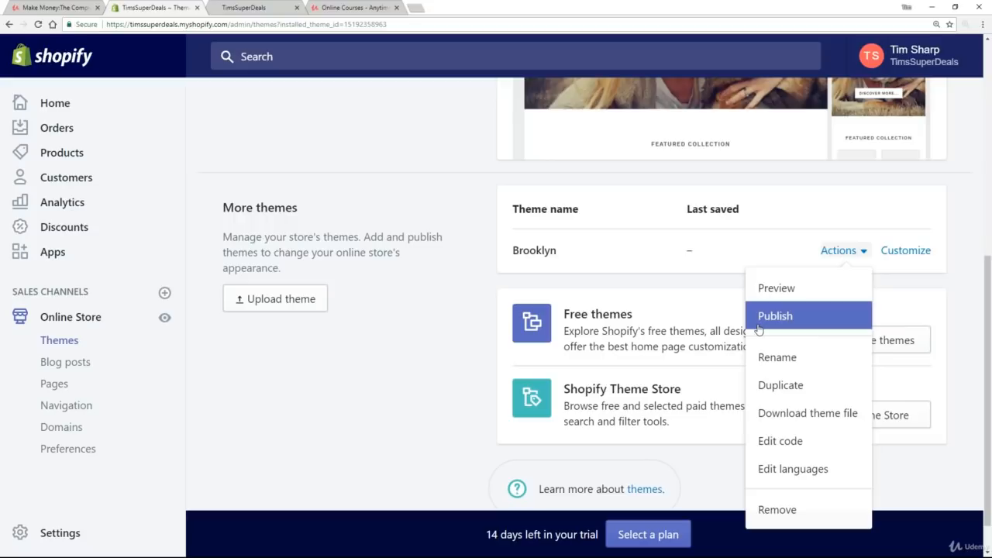
mouse_move(783, 328)
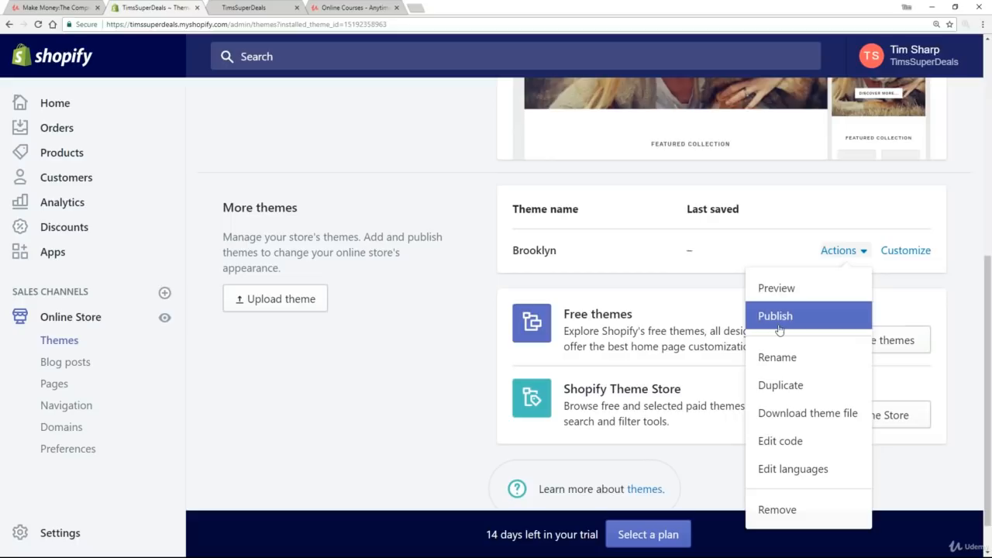
mouse_move(775, 321)
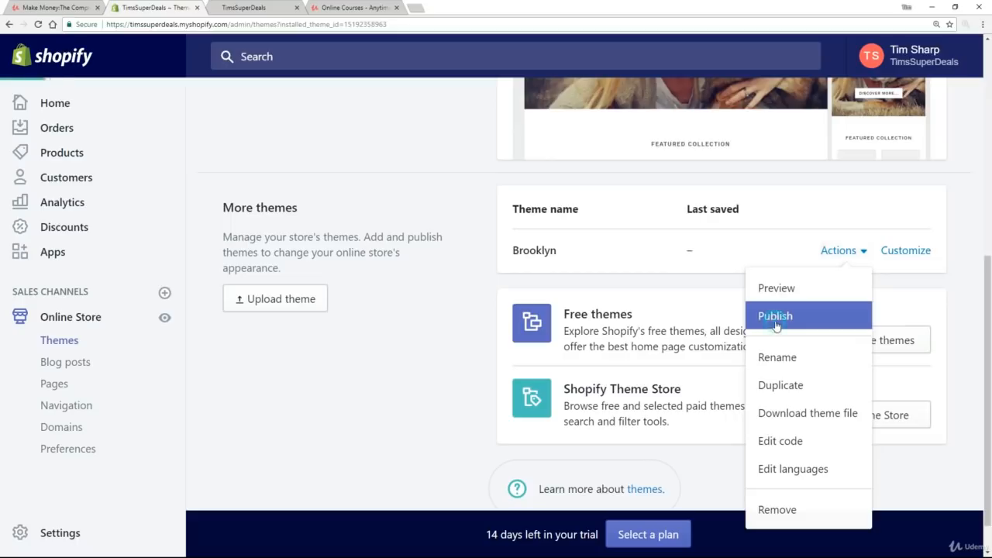
Publish Brooklyn to replace Debut and view the live storefront
click(775, 316)
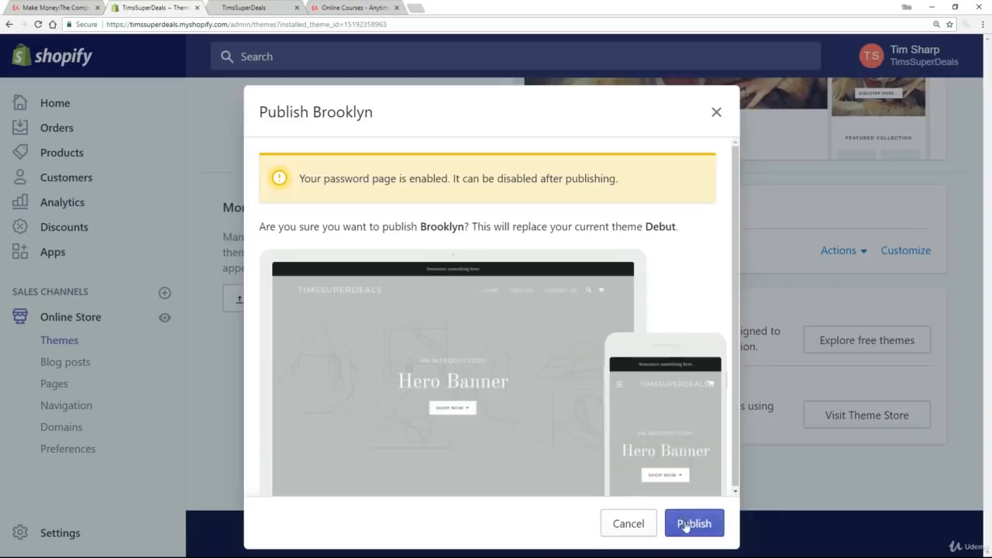
click(695, 524)
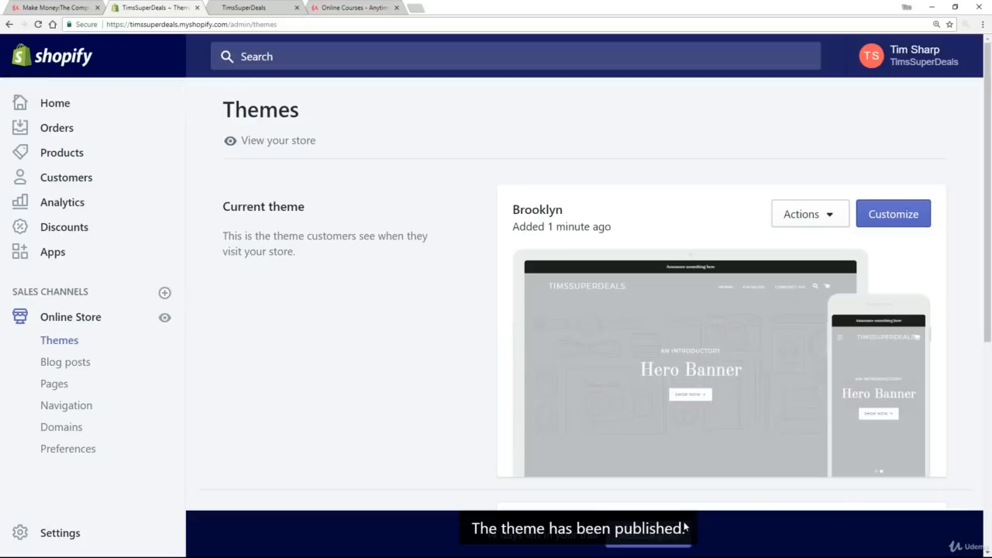
mouse_move(355, 72)
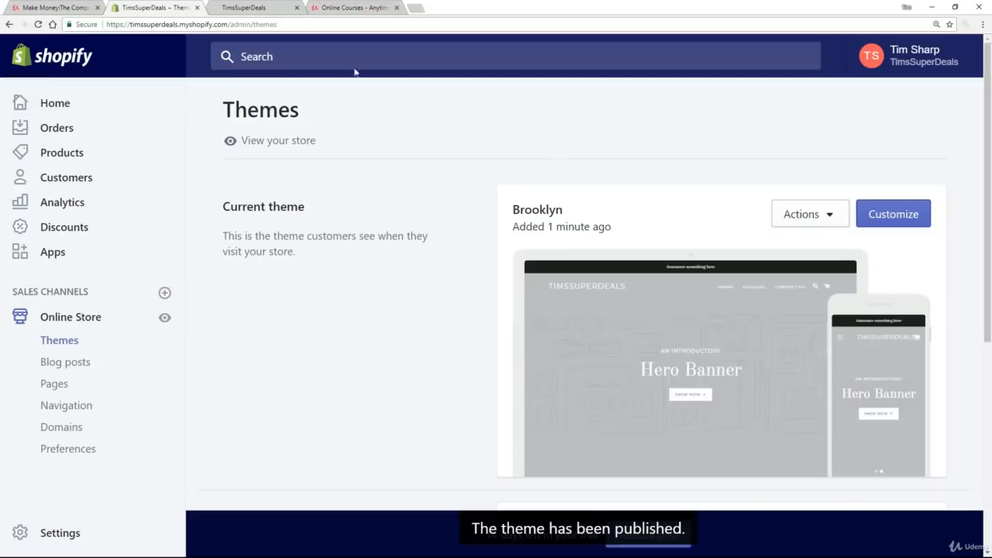
click(277, 140)
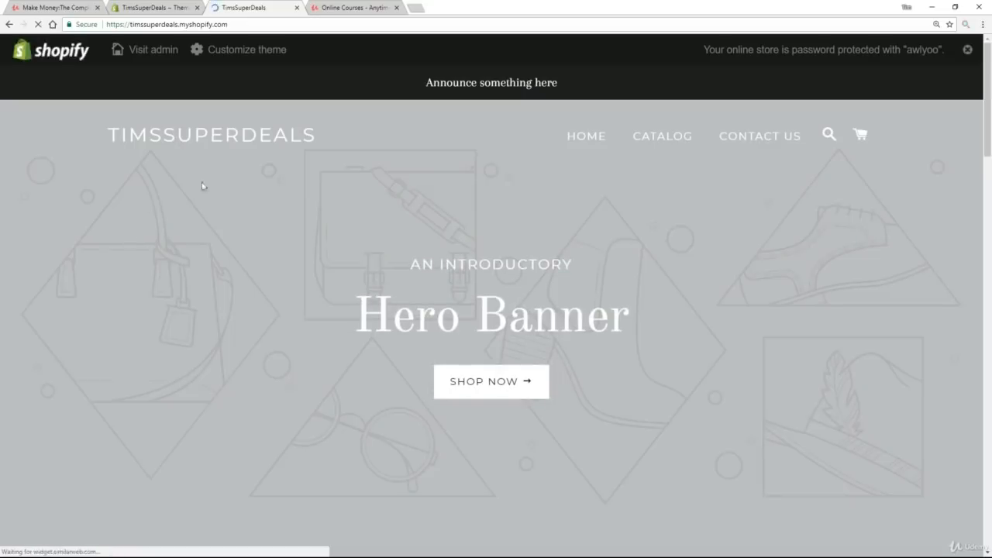
scroll(down, 3)
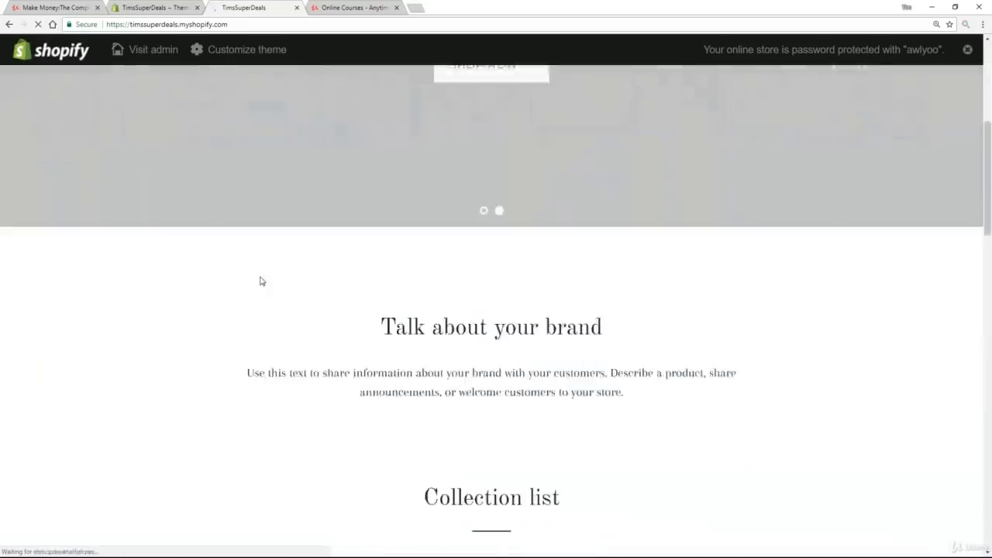
scroll(down, 3)
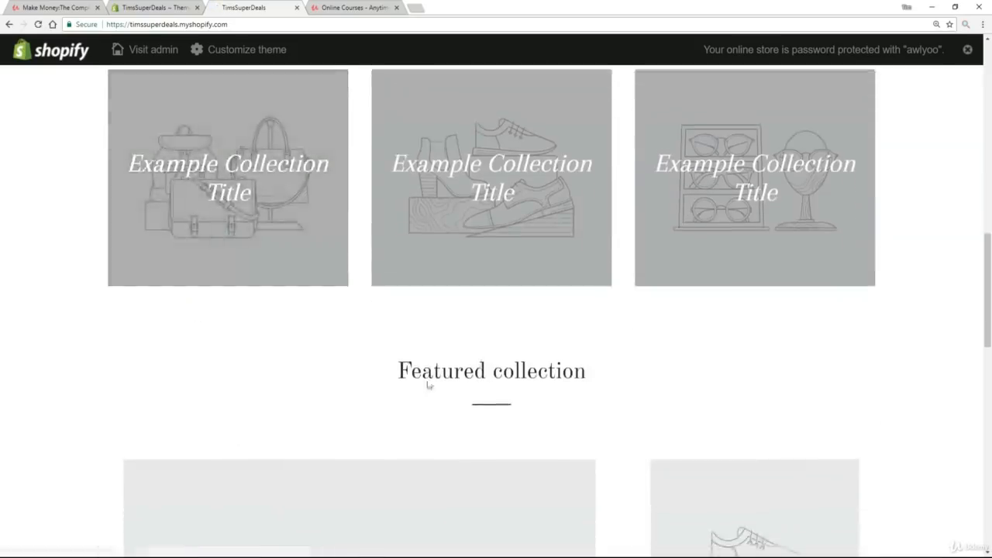
scroll(down, 3)
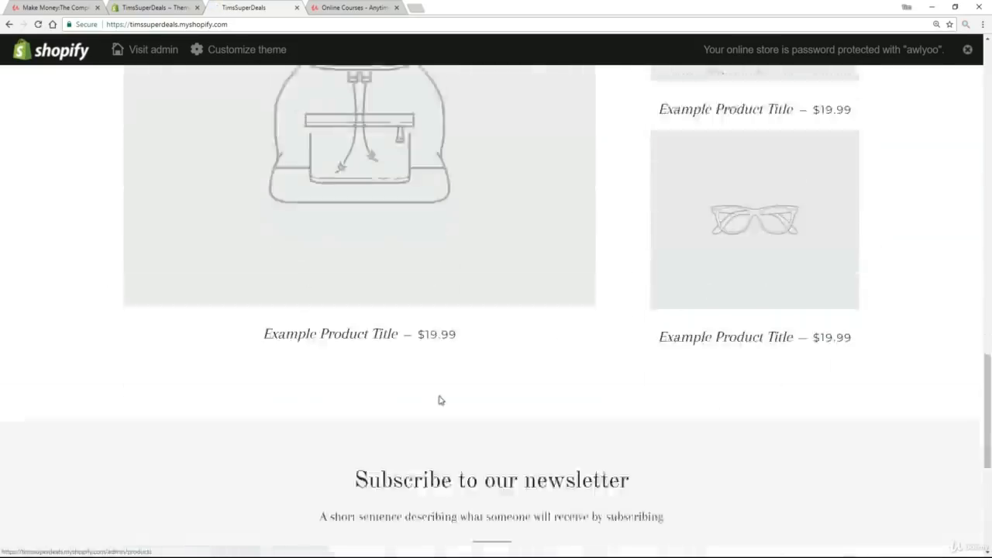
scroll(down, 3)
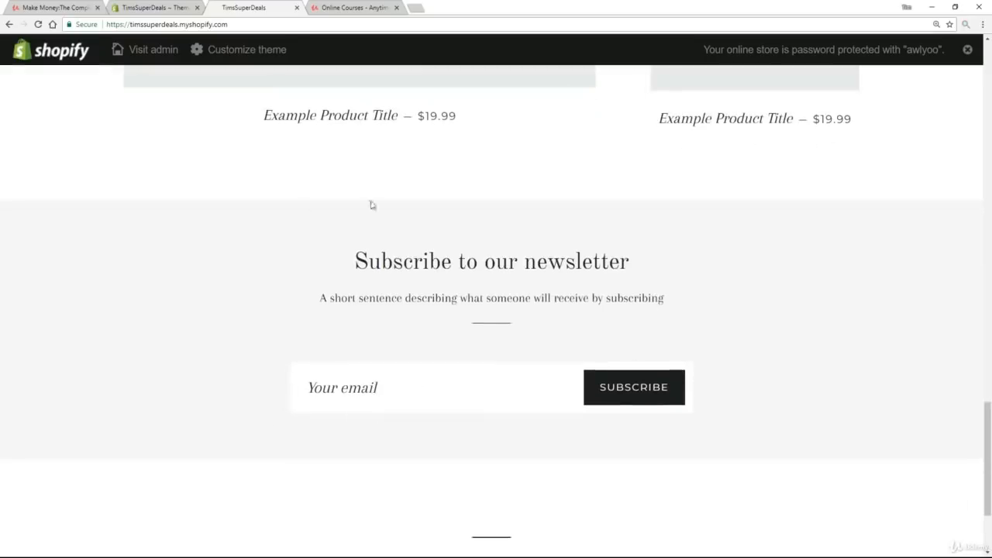
click(434, 387)
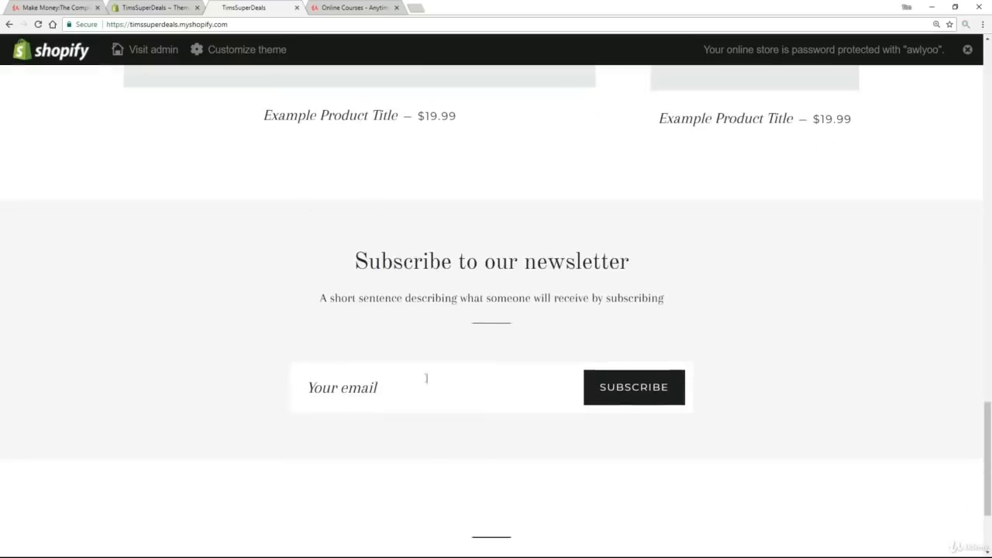
scroll(down, 3)
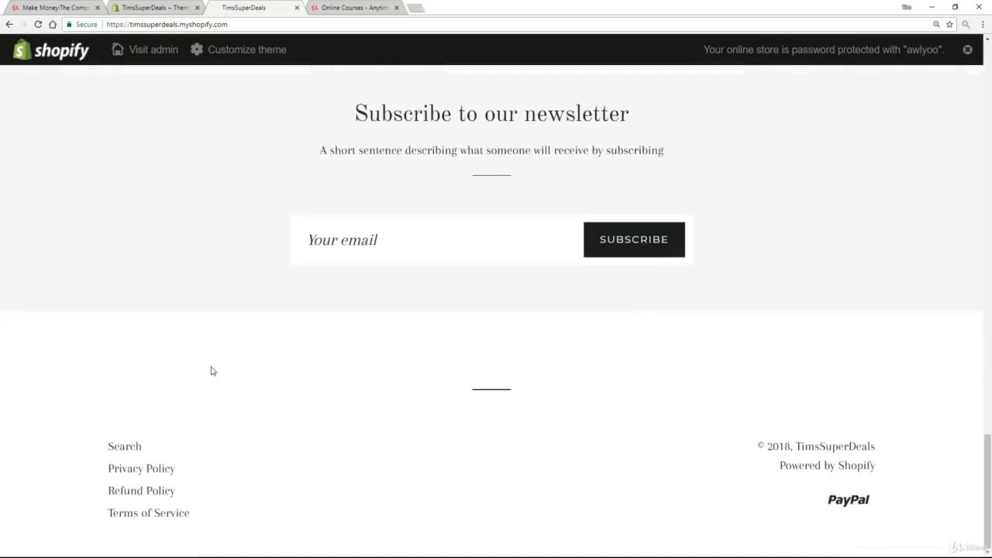
mouse_move(50, 434)
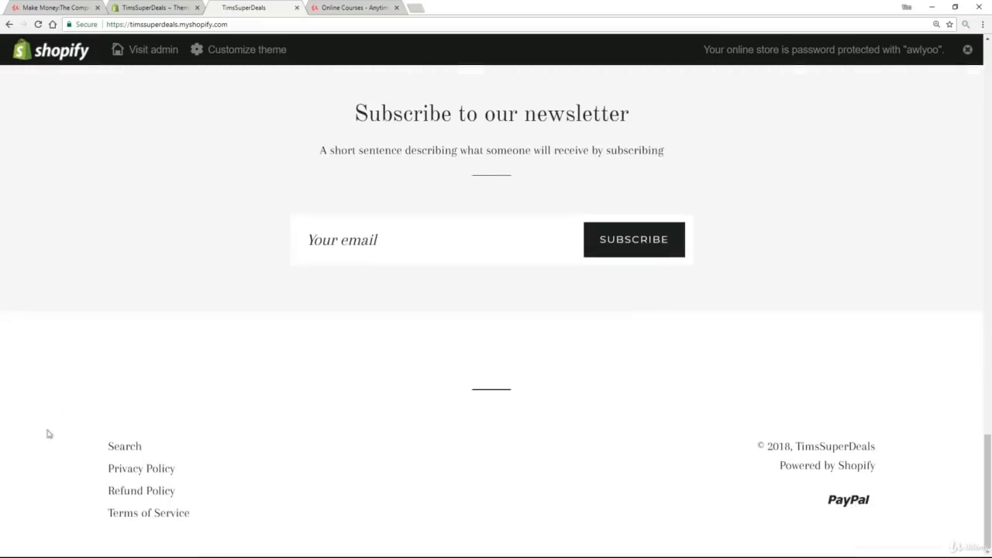
mouse_move(579, 431)
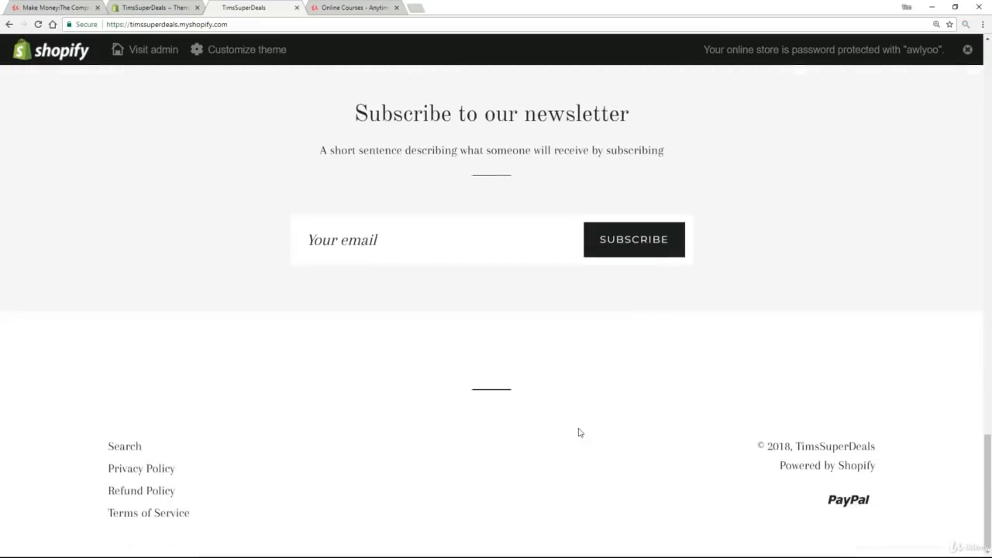
mouse_move(185, 471)
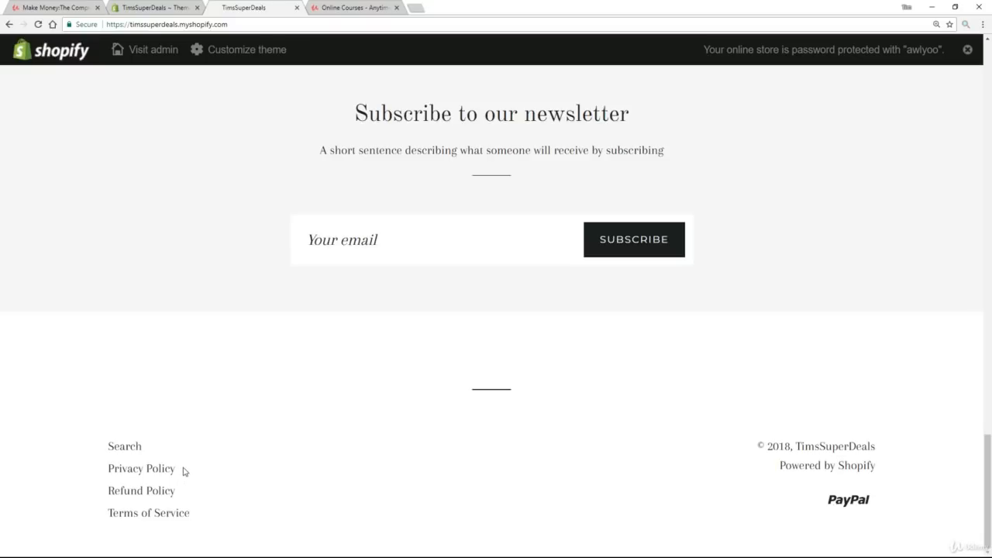
scroll(up, 3)
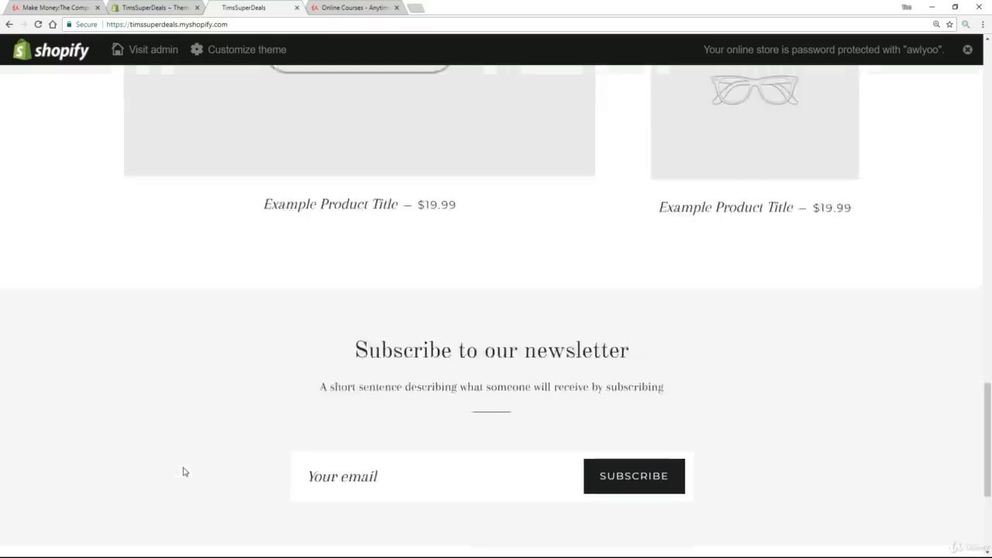
scroll(up, 3)
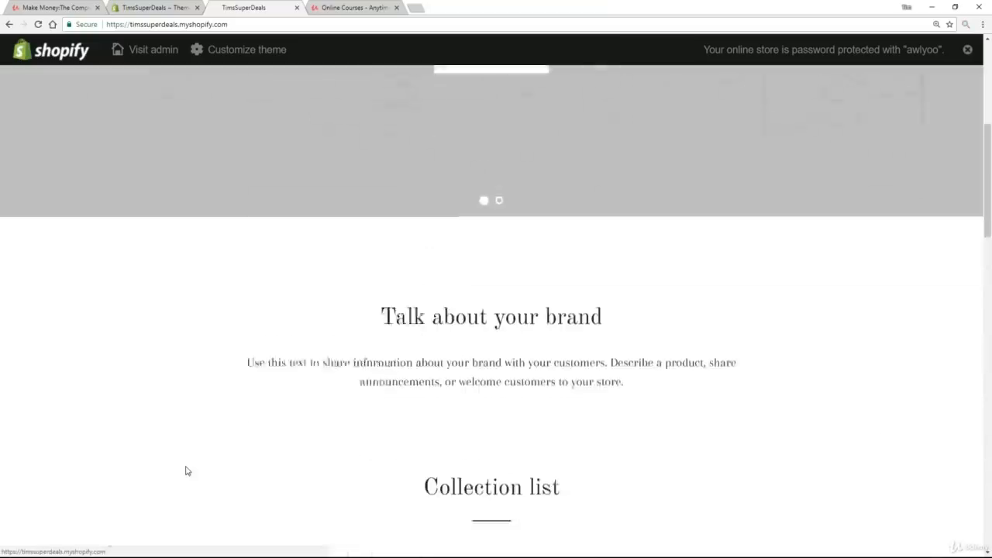
scroll(up, 3)
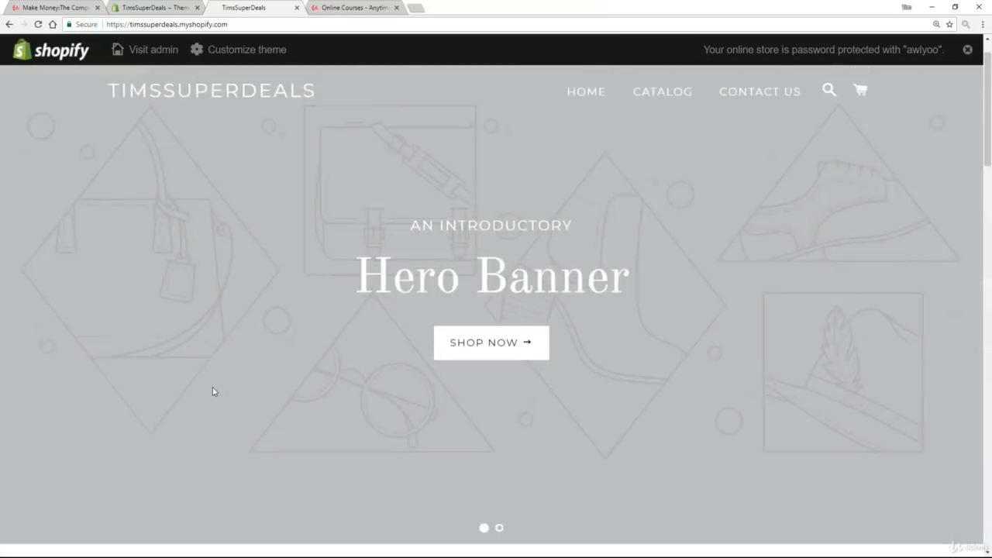
mouse_move(304, 189)
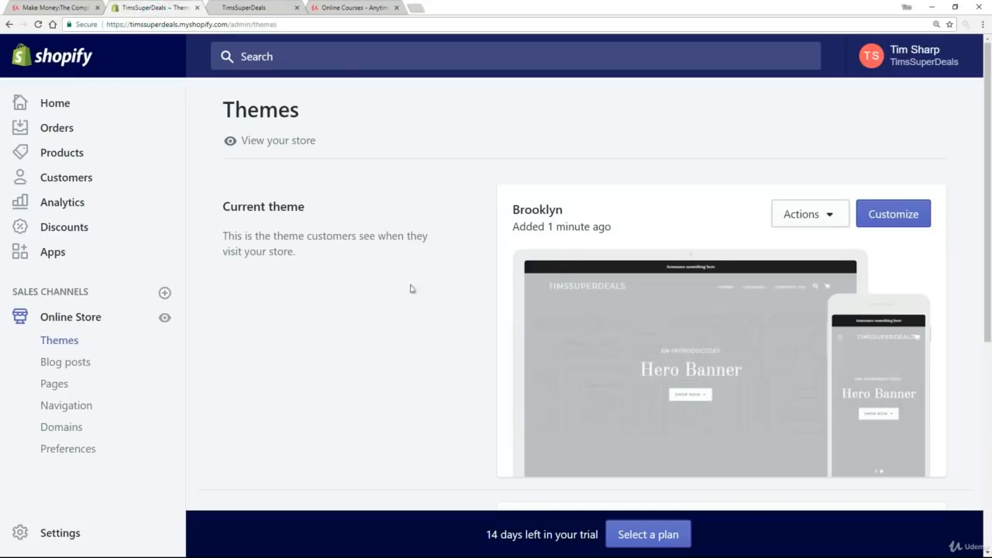
Publish Debut from its Actions menu, confirming it replaces Brooklyn as the live theme
scroll(down, 3)
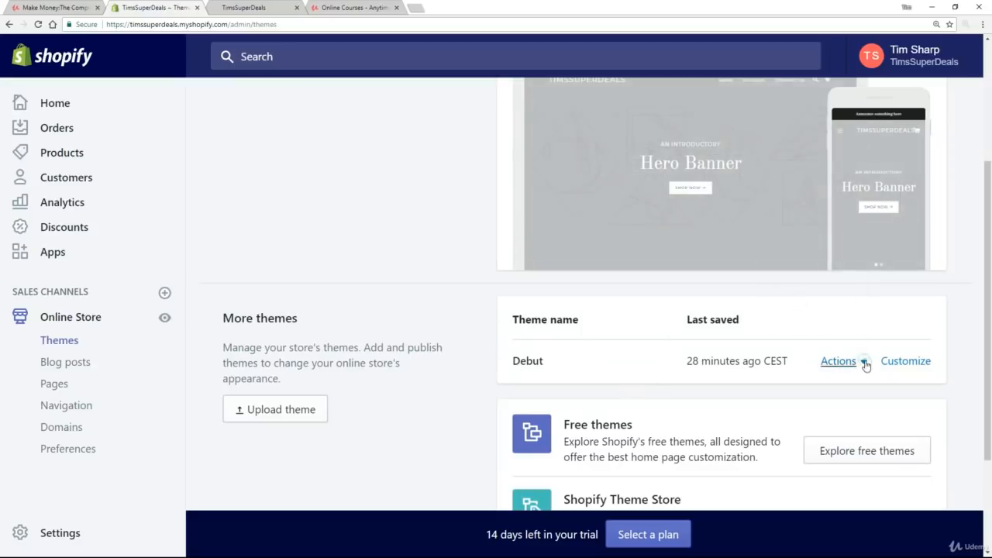
click(838, 359)
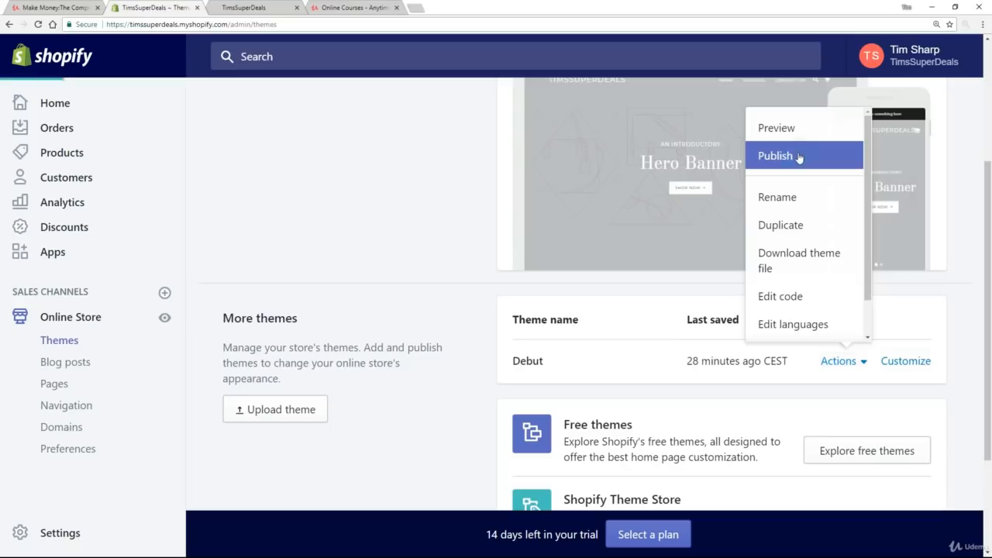
click(775, 155)
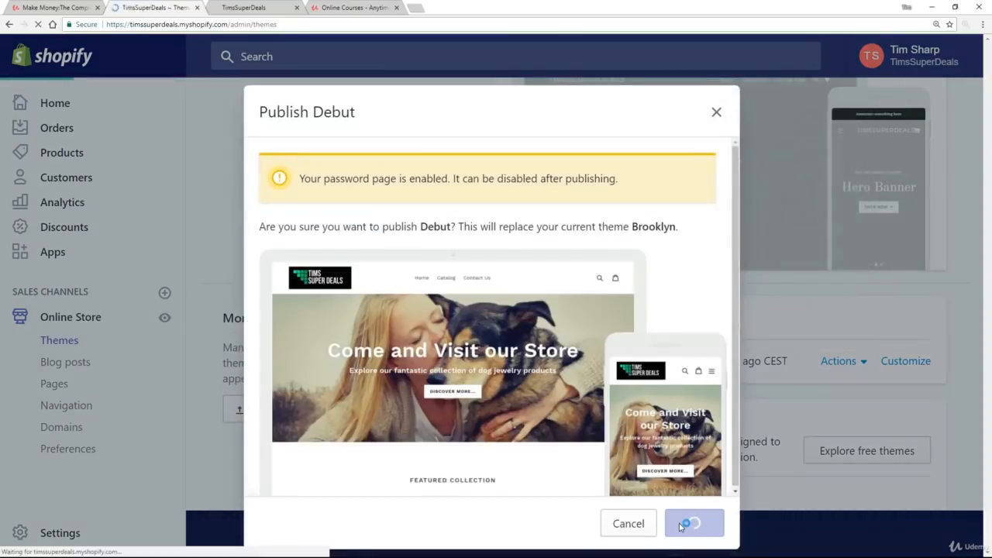
click(692, 522)
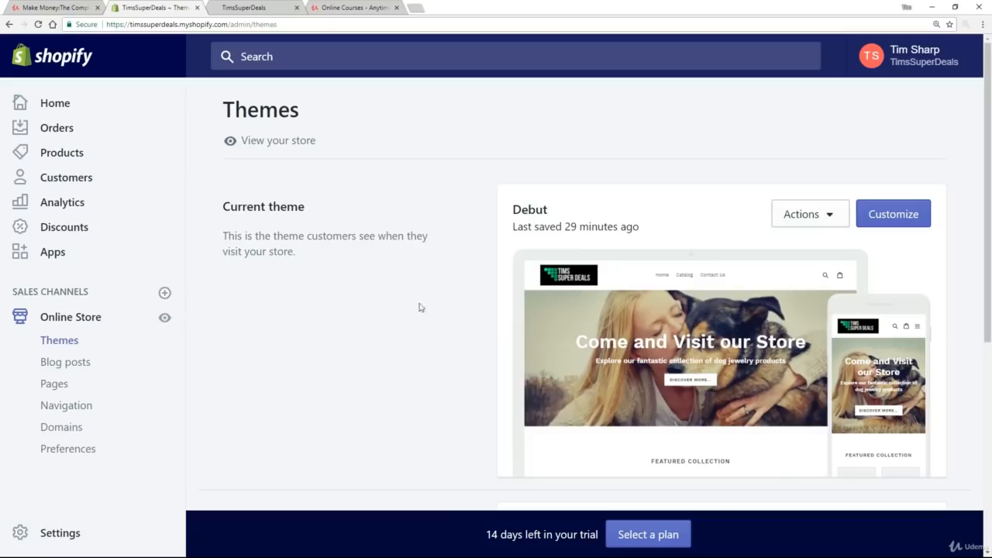
Visit the Shopify Theme Store from the bottom of the Themes page
scroll(down, 3)
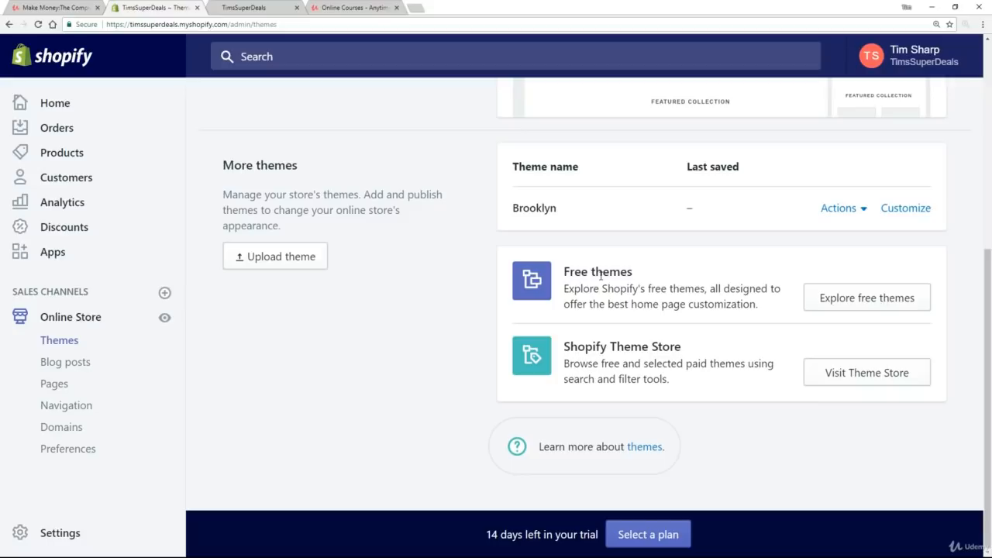
mouse_move(867, 372)
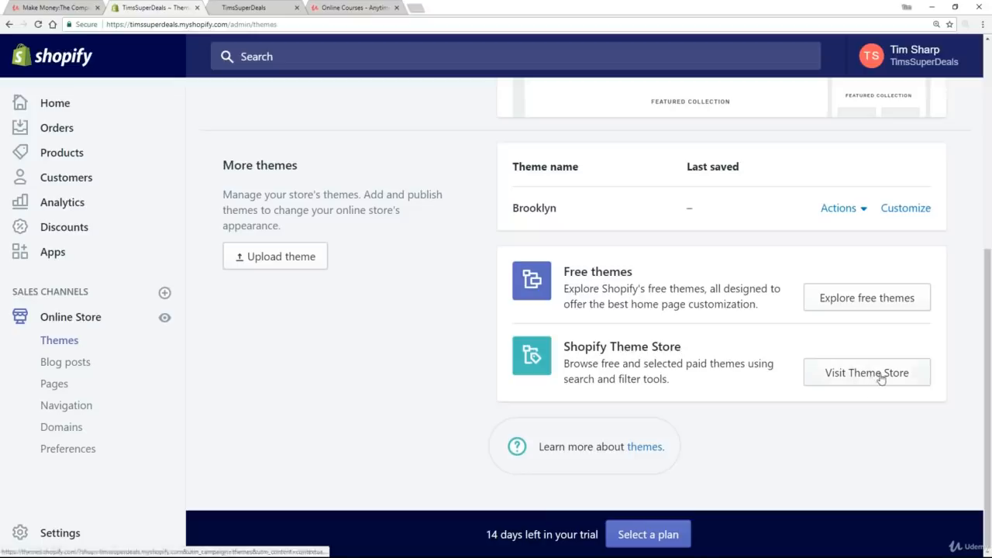
click(867, 372)
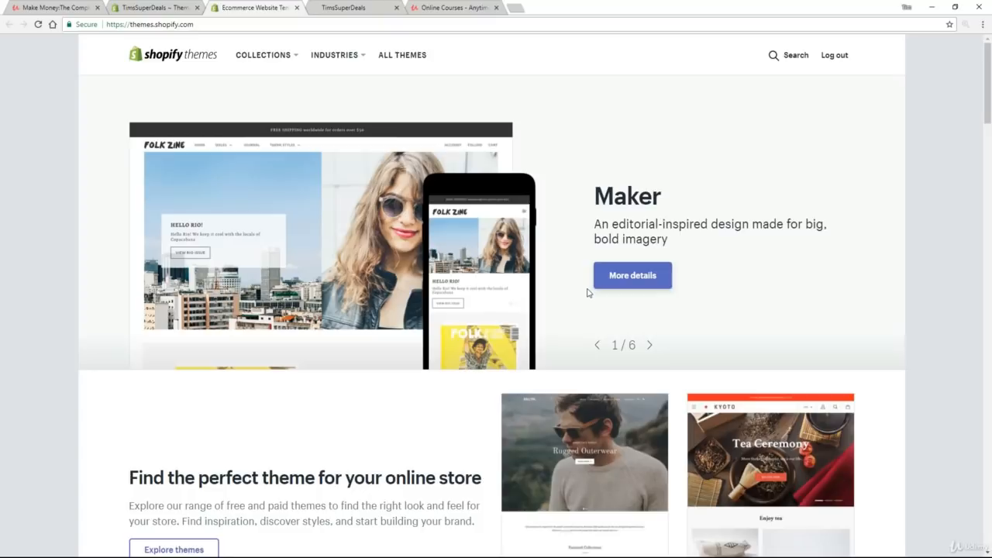
mouse_move(586, 59)
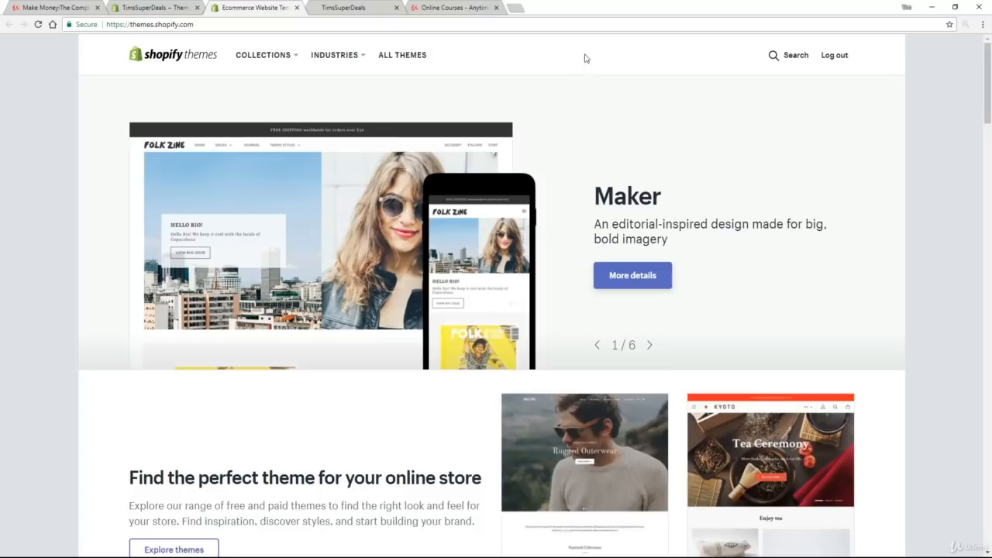
Scroll past Trending, Grid-style and Minimalist sections to the Browse by industry categories
scroll(down, 3)
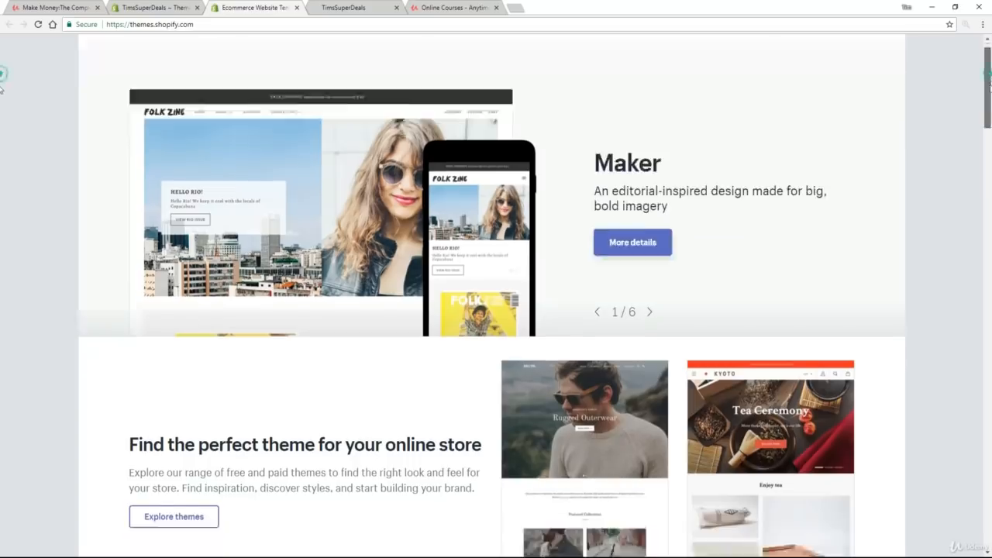
scroll(down, 3)
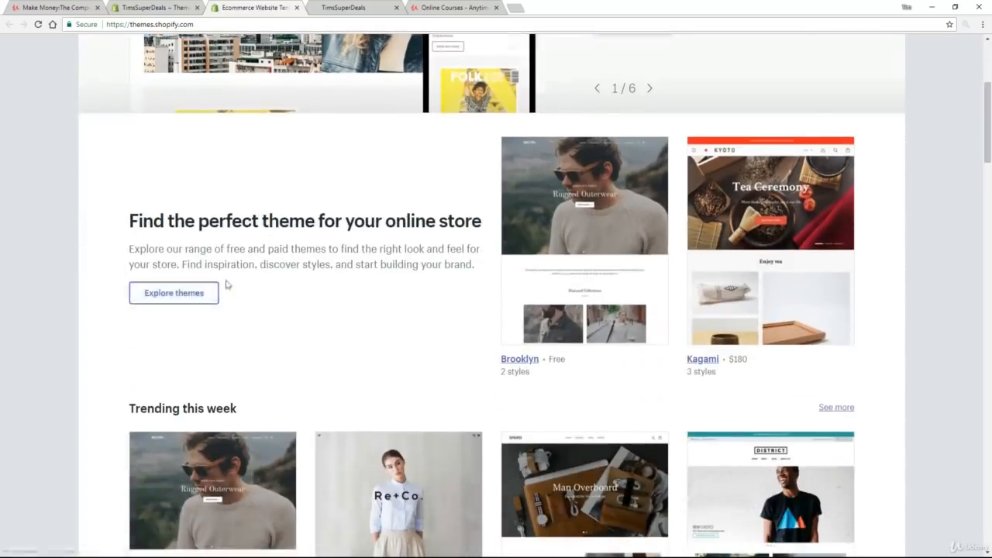
scroll(down, 3)
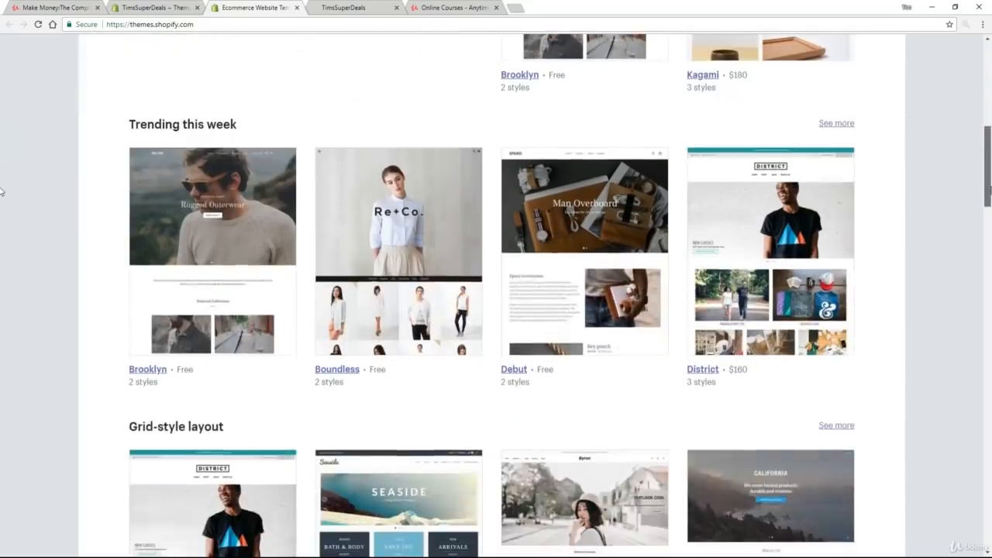
scroll(down, 3)
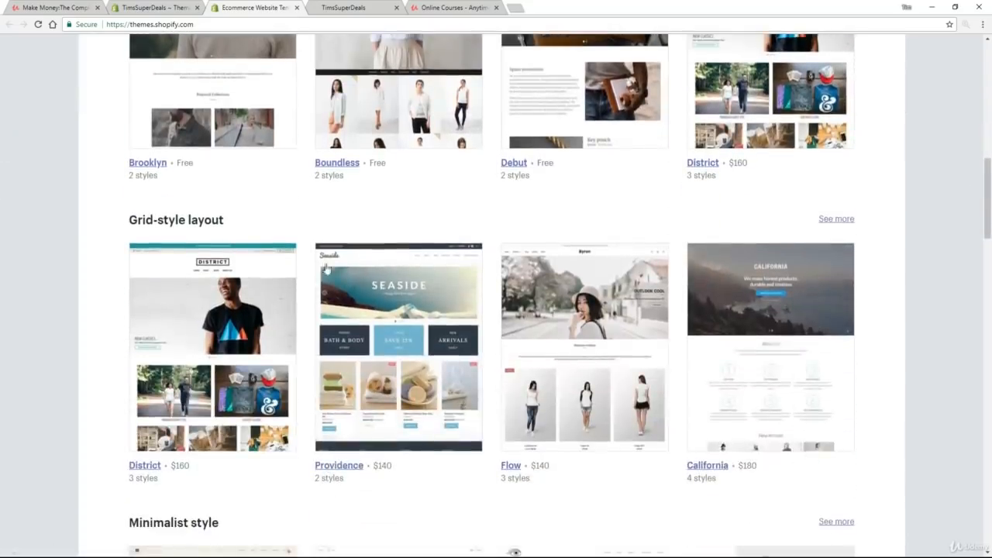
scroll(down, 3)
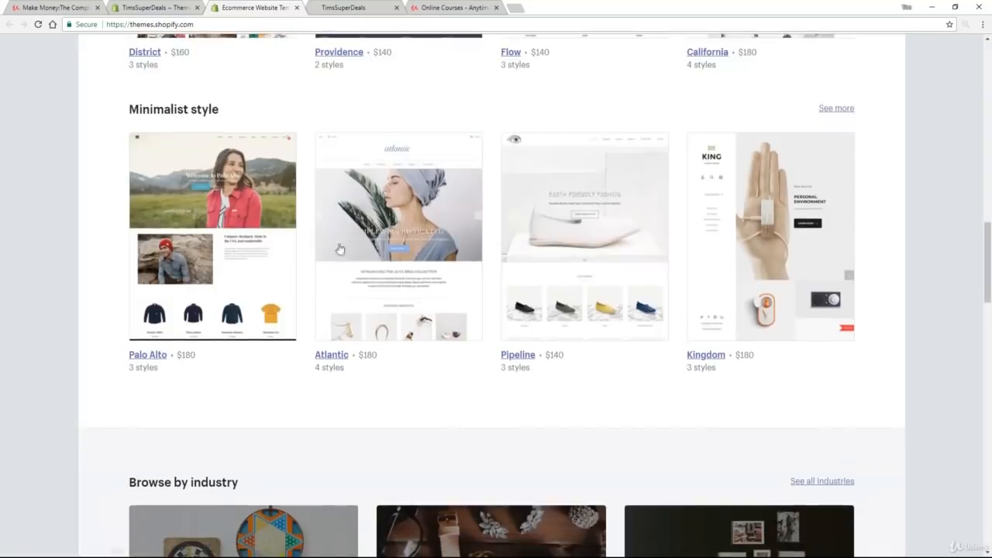
scroll(down, 3)
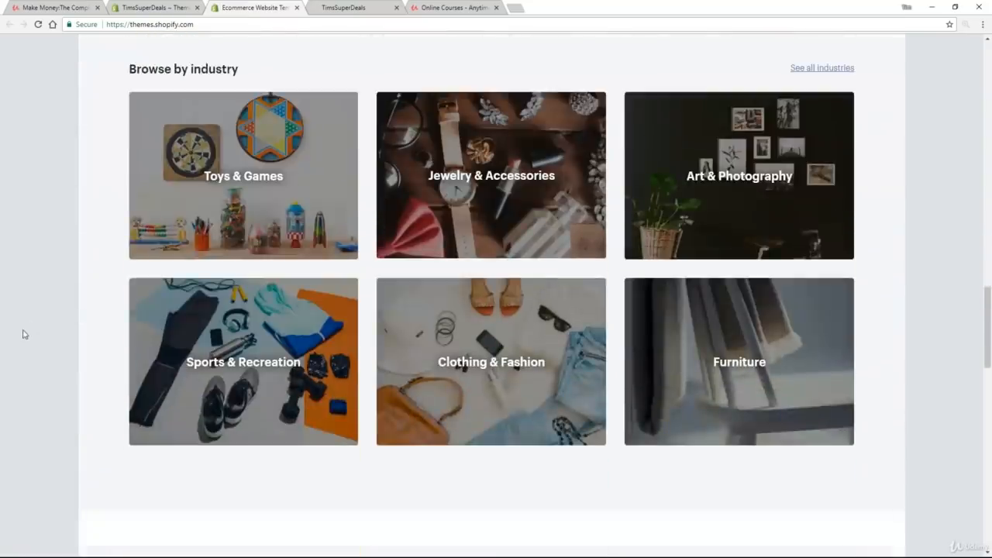
mouse_move(462, 387)
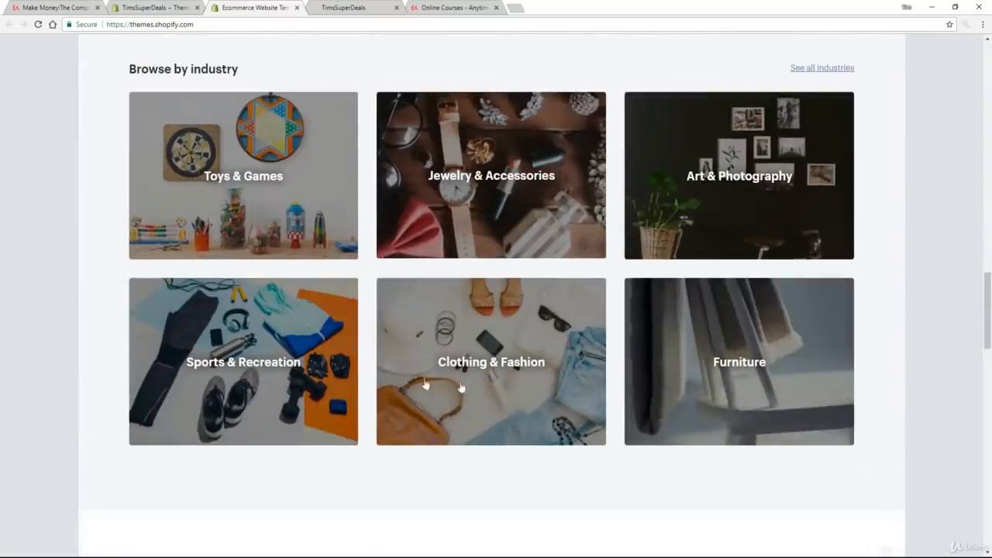
mouse_move(697, 291)
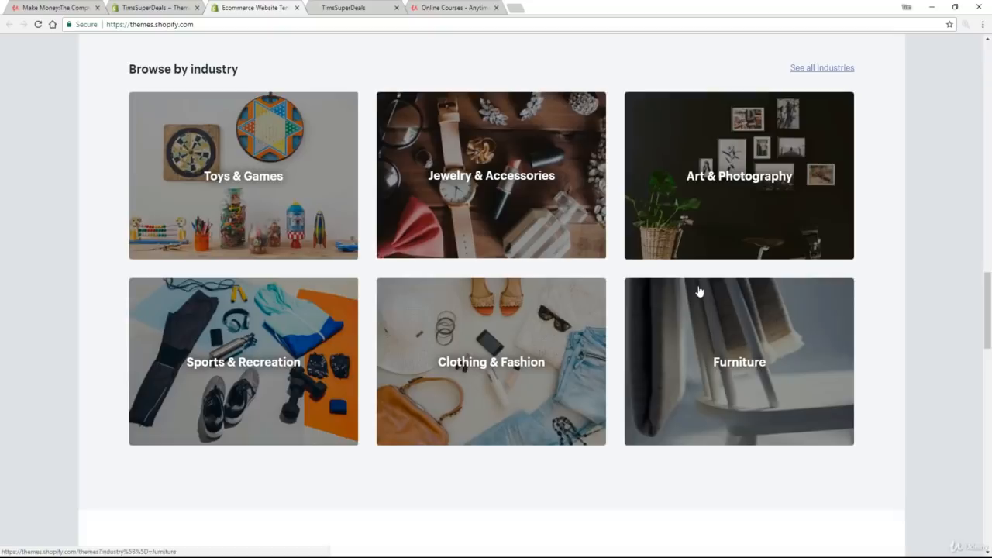
mouse_move(271, 216)
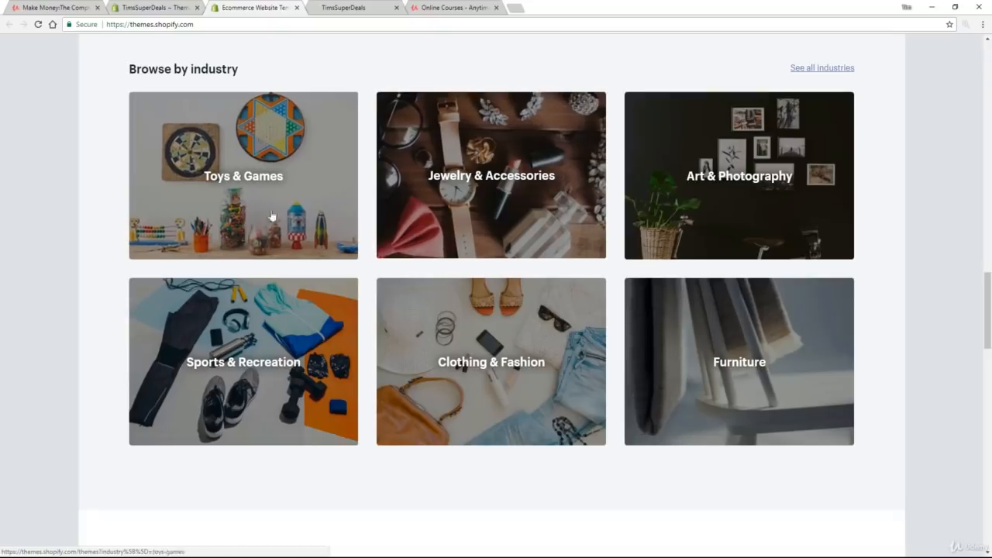
mouse_move(490, 186)
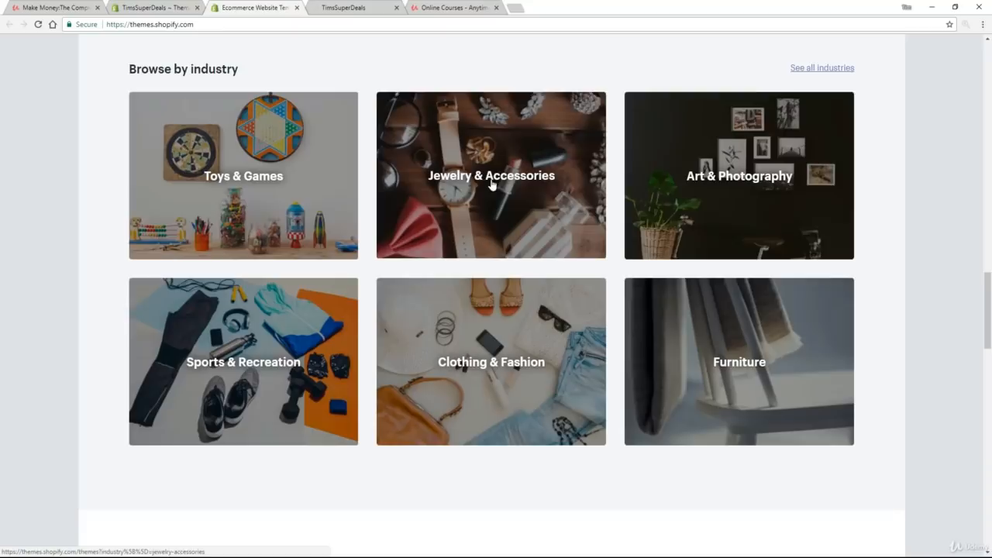
mouse_move(299, 379)
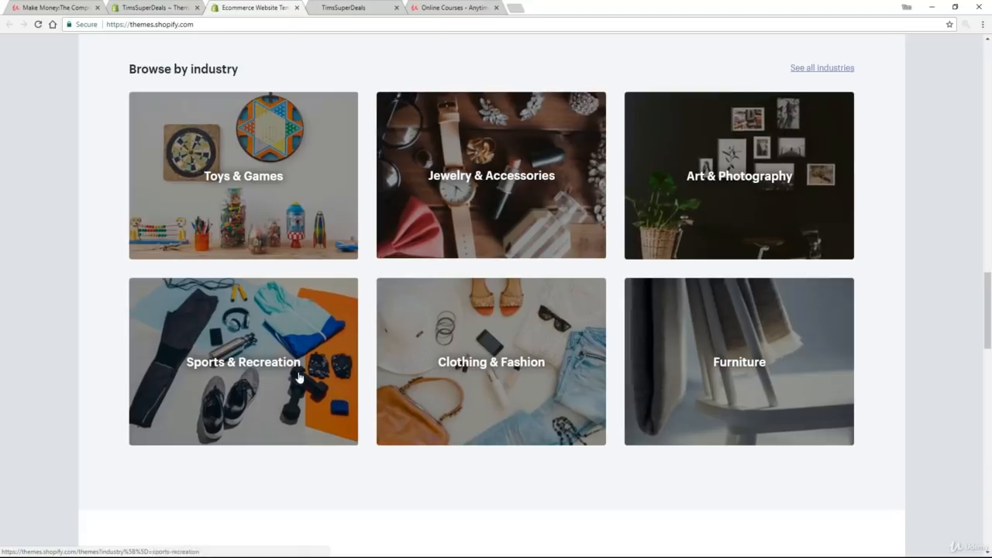